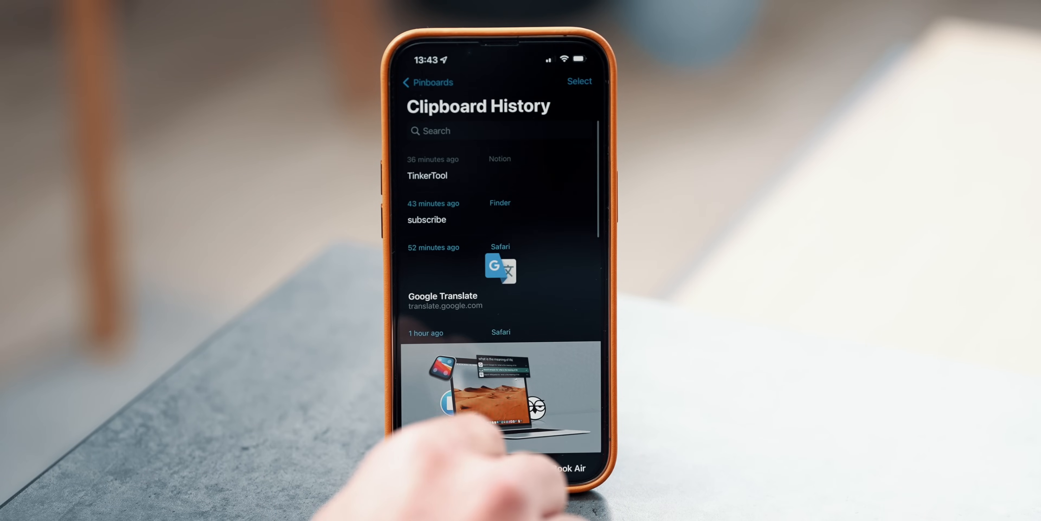
- Copy the long-named JPEG from the desktop so it lands in Paste's clipboard history
{"action": "scroll", "scroll_direction": "down", "scroll_amount": 3}
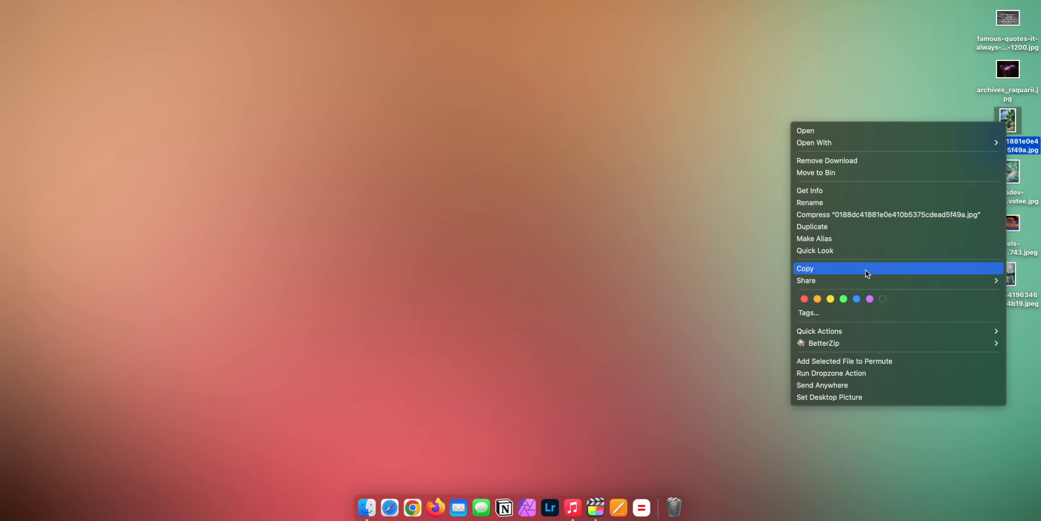
{"action": "left_click", "coordinate": [816, 268]}
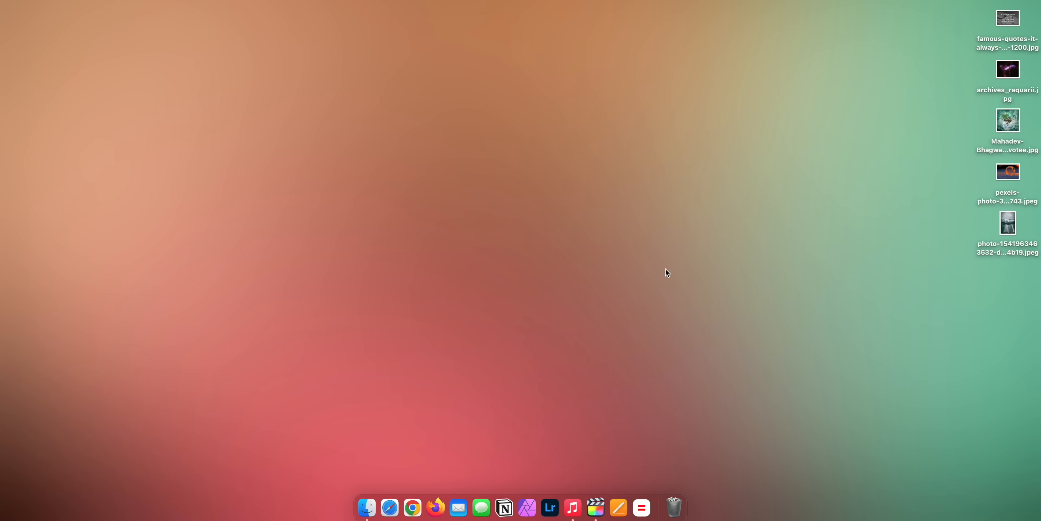
{"action": "mouse_move", "coordinate": [272, 208]}
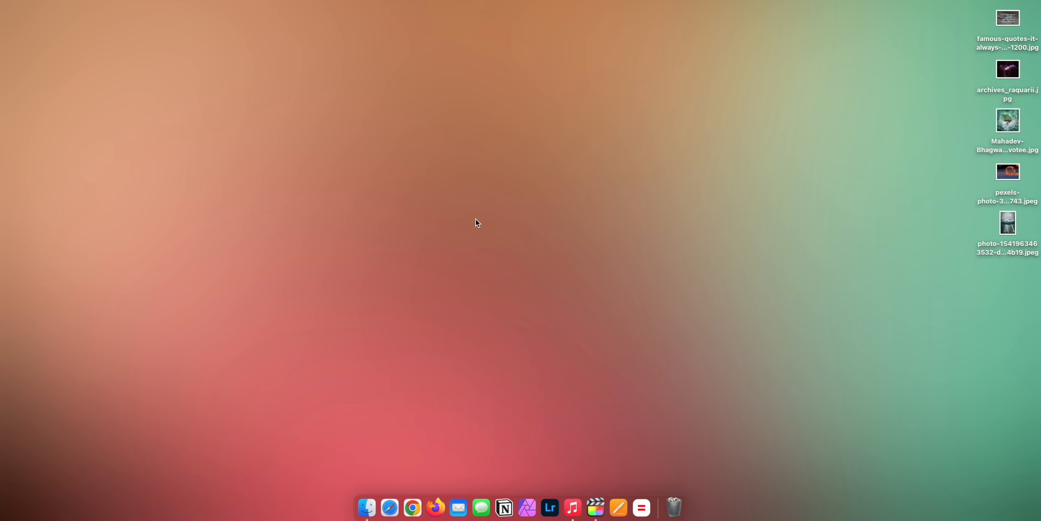
{"action": "left_click", "coordinate": [899, 6]}
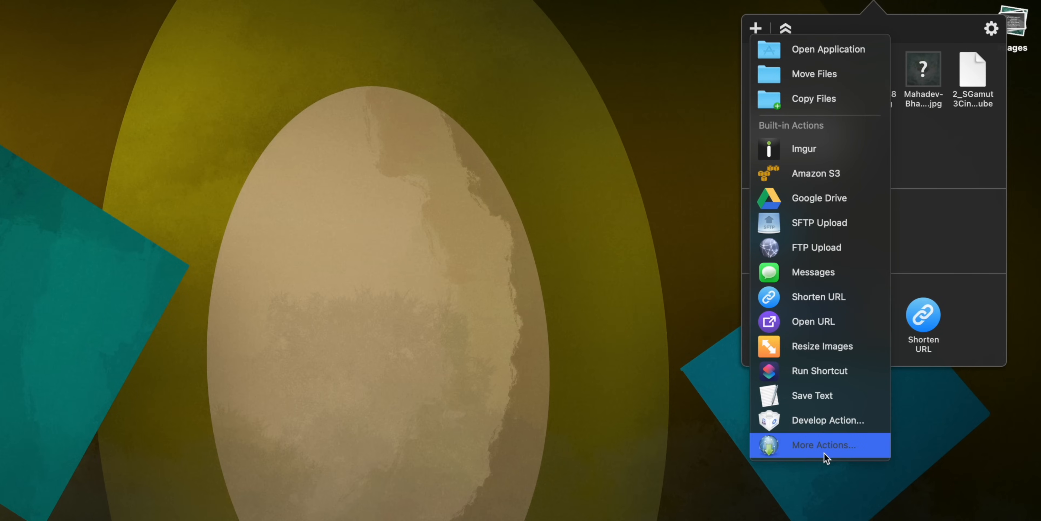
{"action": "mouse_move", "coordinate": [825, 86]}
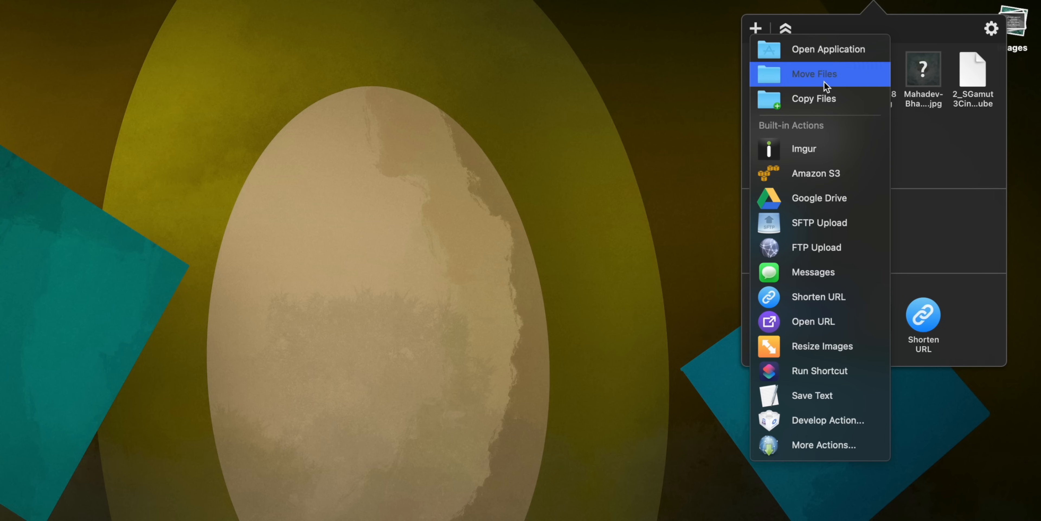
{"action": "mouse_move", "coordinate": [843, 100]}
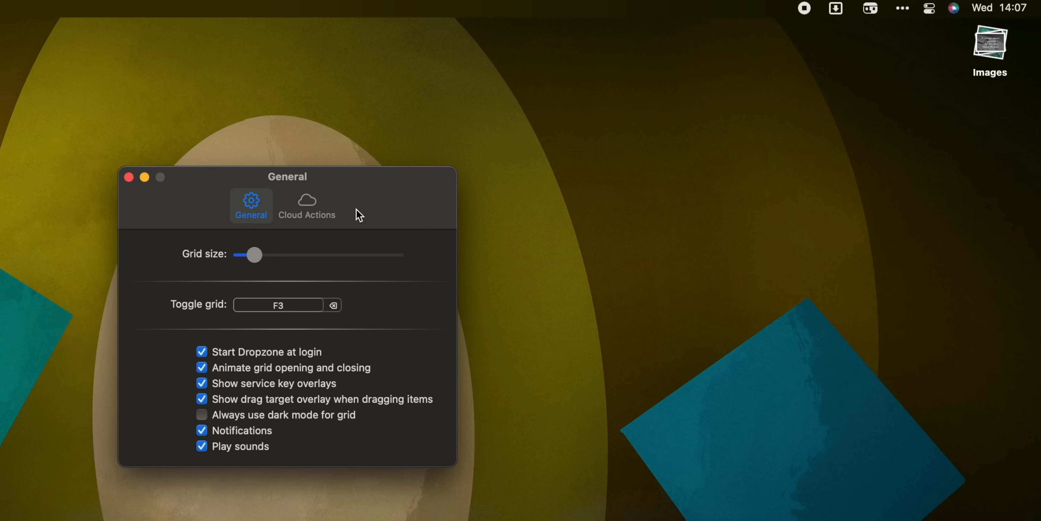
{"action": "mouse_move", "coordinate": [250, 223]}
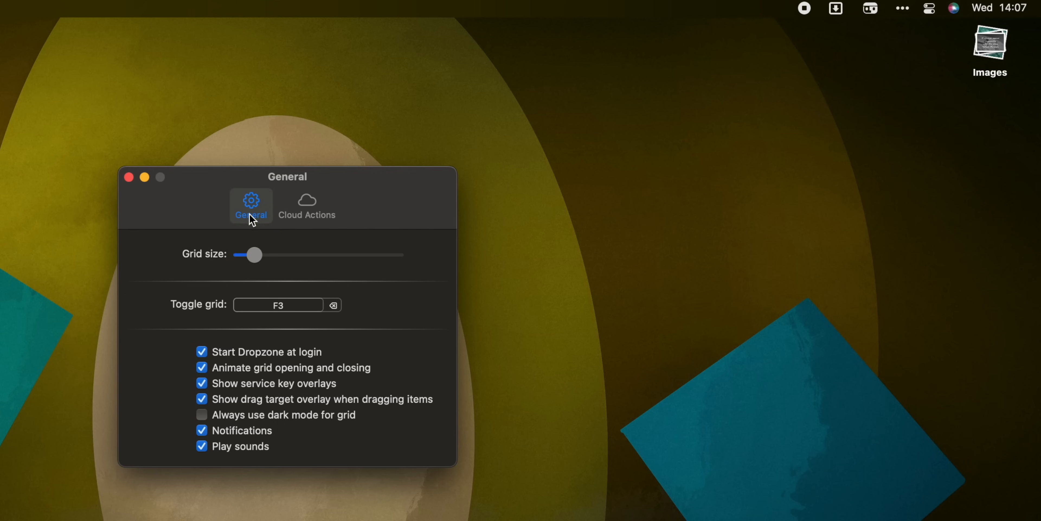
- Show Dropzone's General preferences pane
{"action": "left_click", "coordinate": [835, 7]}
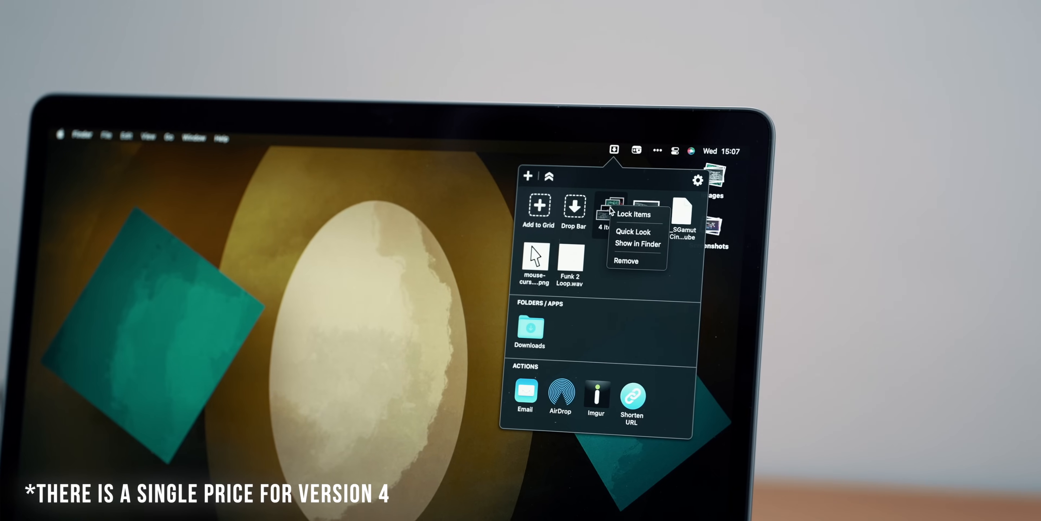
{"action": "mouse_move", "coordinate": [591, 267]}
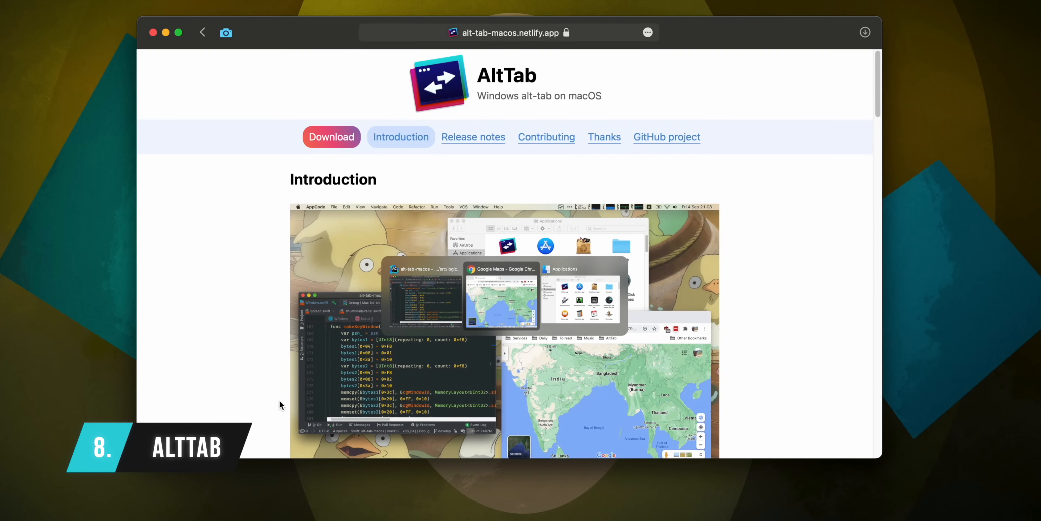
- Bring up AltTab's preferences and review the Controls and Appearance settings
{"action": "scroll", "scroll_direction": "down", "scroll_amount": 3}
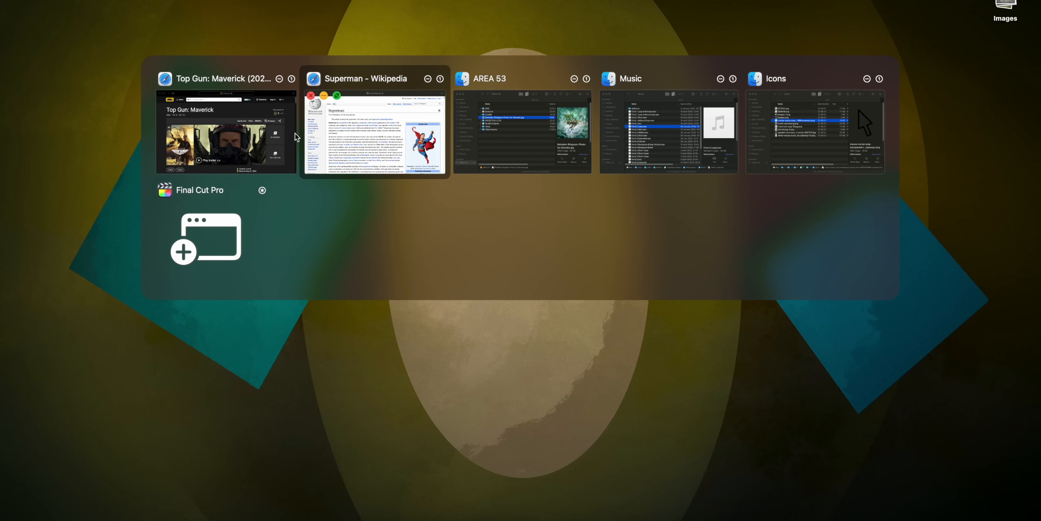
{"action": "left_click", "coordinate": [226, 144]}
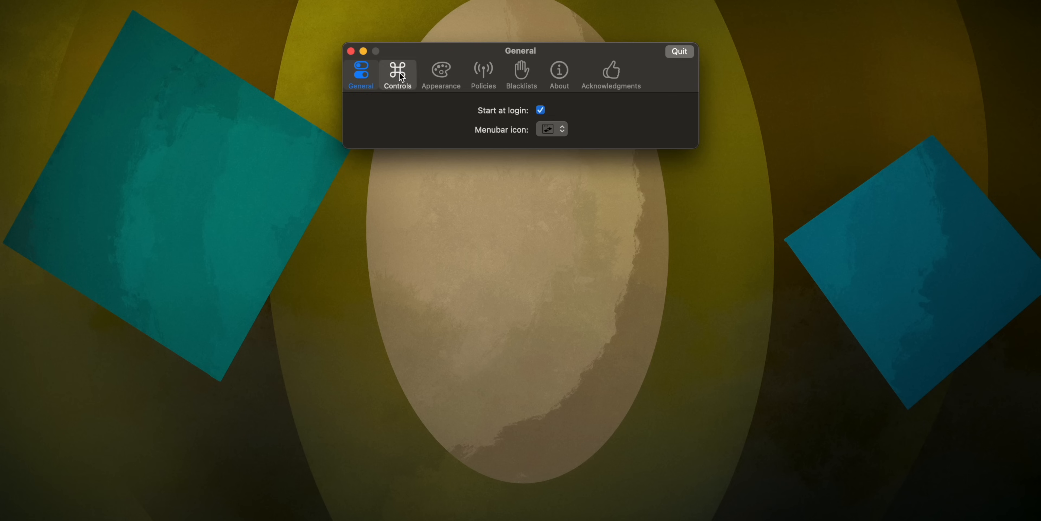
{"action": "left_click", "coordinate": [397, 72]}
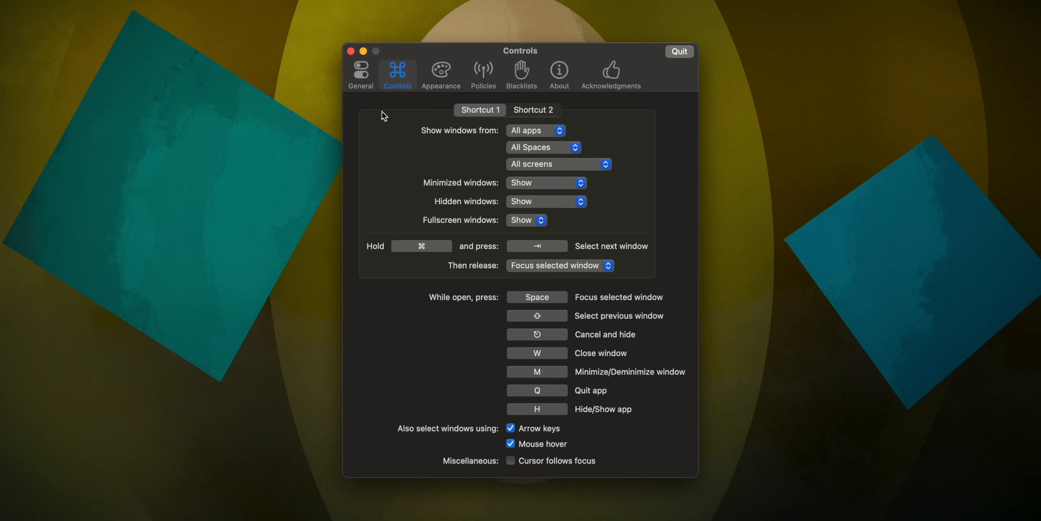
{"action": "left_click", "coordinate": [441, 71]}
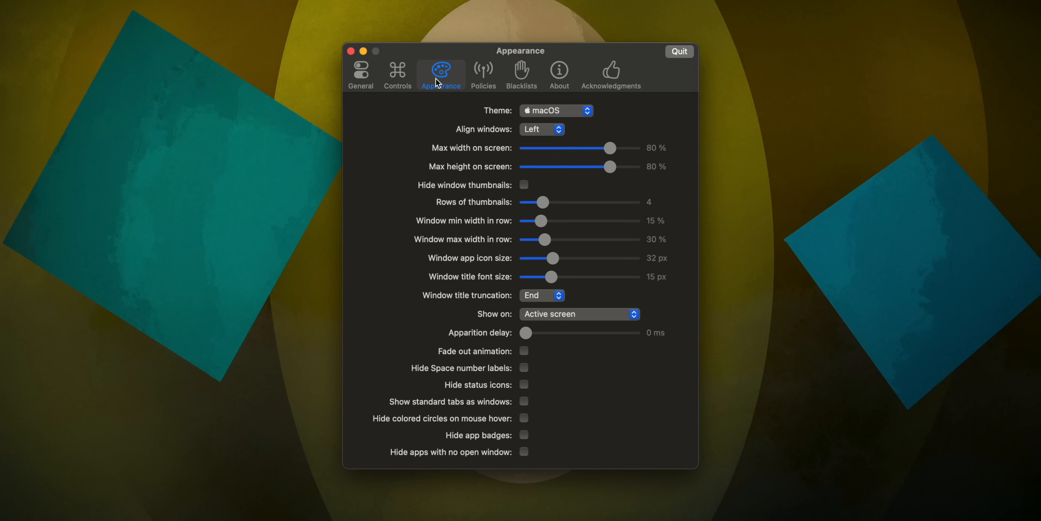
{"action": "mouse_move", "coordinate": [524, 136]}
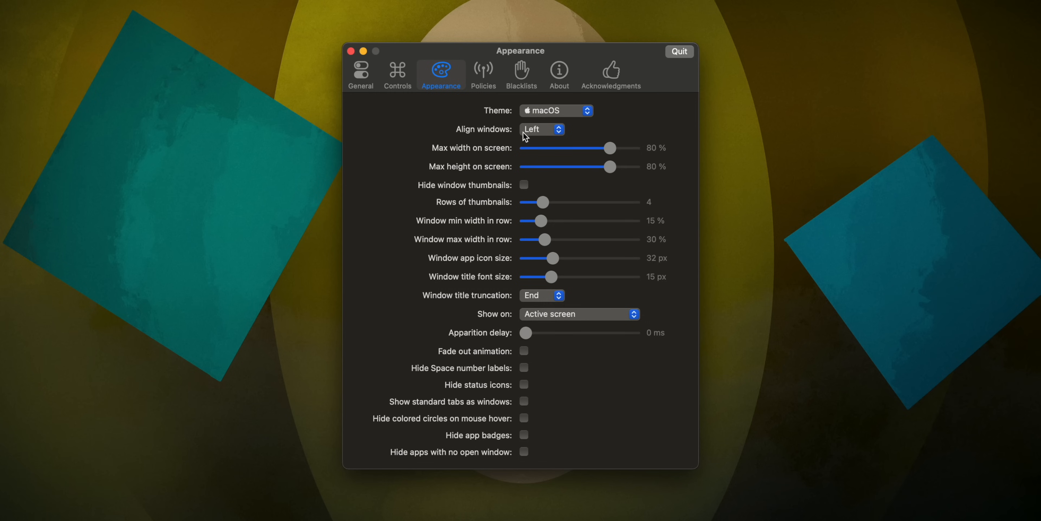
{"action": "mouse_move", "coordinate": [621, 338]}
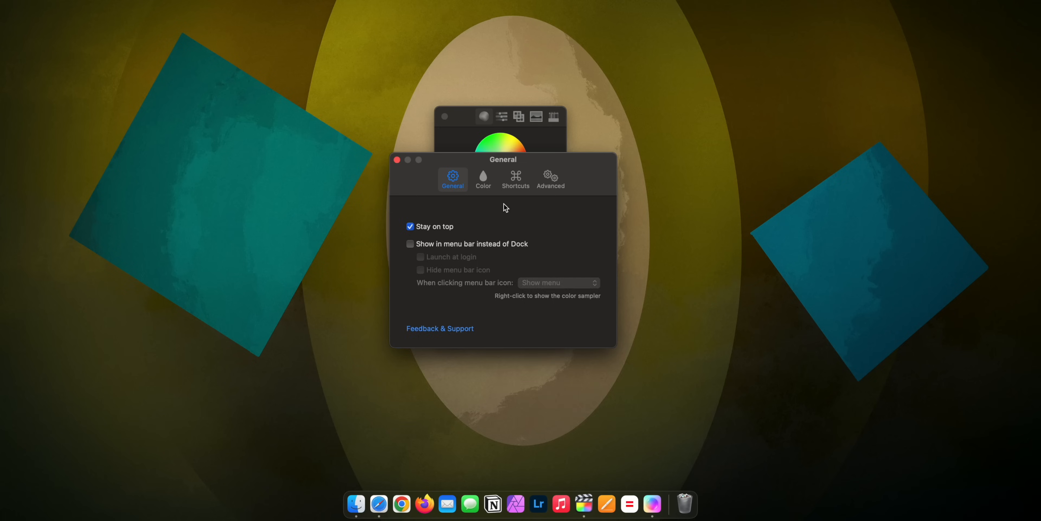
- Show the Color preferences with hex, HSL, RGB and LCH format options
{"action": "left_click", "coordinate": [484, 179]}
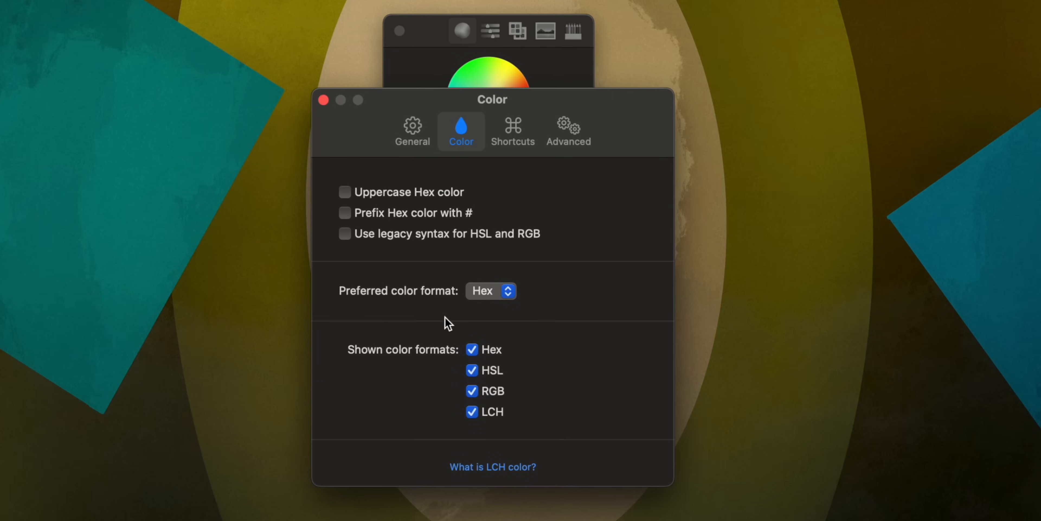
{"action": "left_click", "coordinate": [512, 131]}
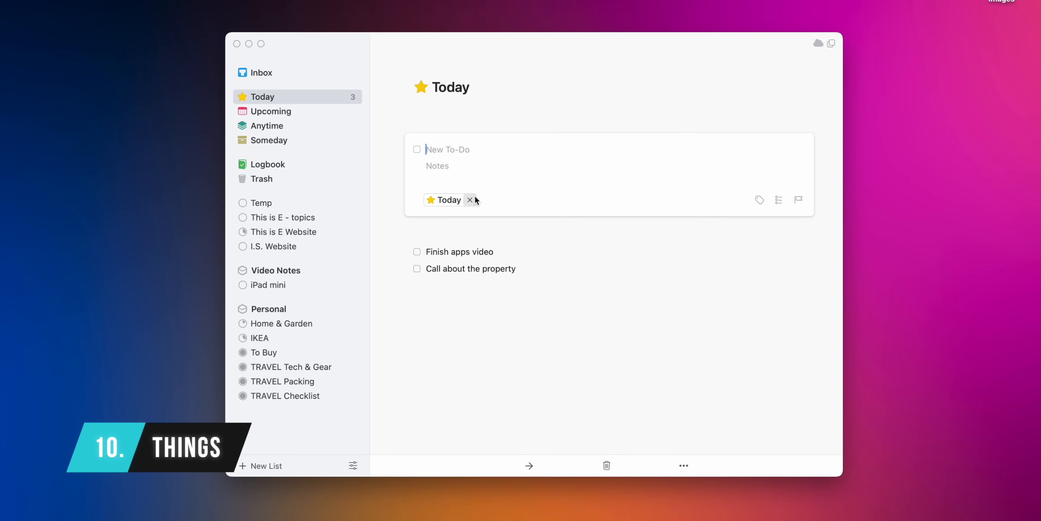
- Add a 'Stop by the dealership' to-do and an Inbox to-do about the call to action on the website
{"action": "type", "text": "Stop by the de"}
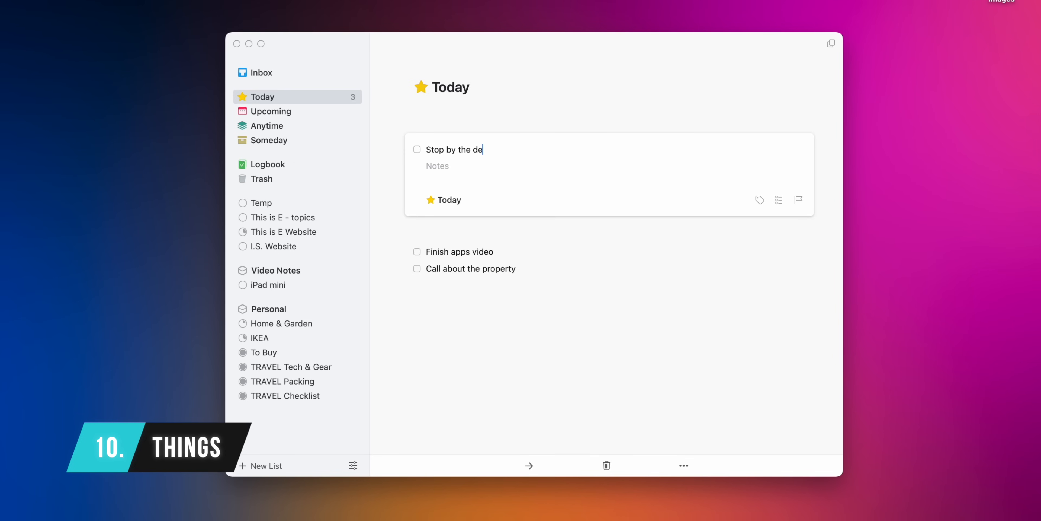
{"action": "type", "text": "alership"}
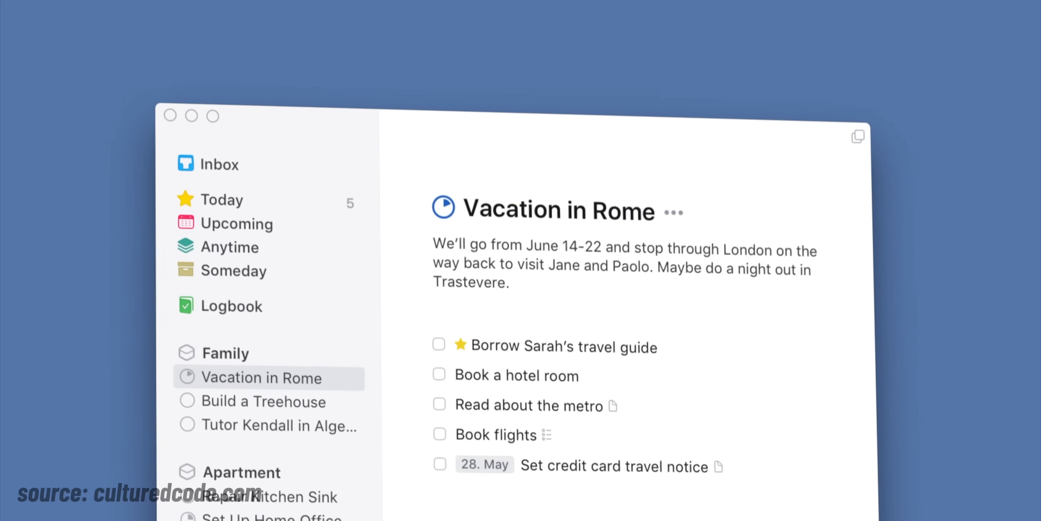
{"action": "scroll", "scroll_direction": "down", "scroll_amount": 3}
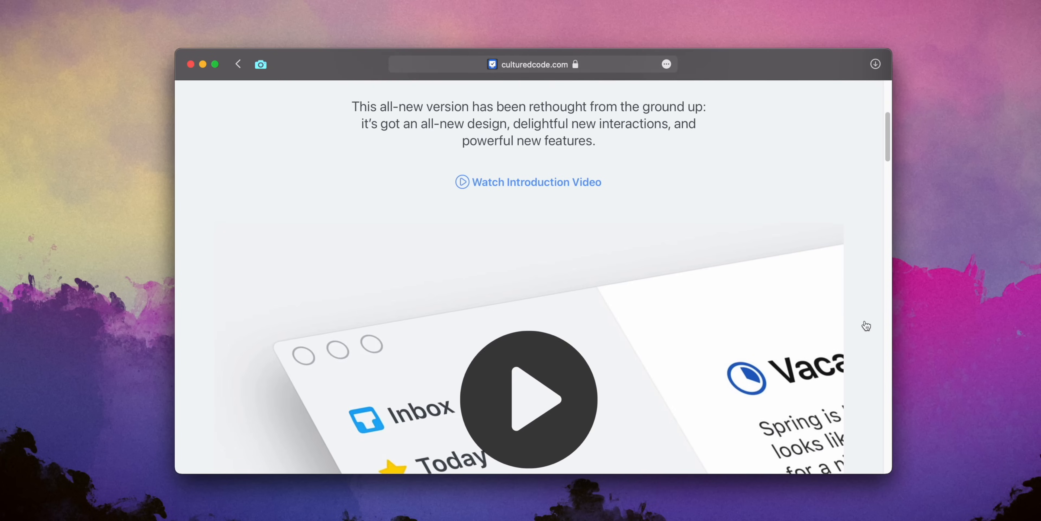
{"action": "scroll", "scroll_direction": "down", "scroll_amount": 3}
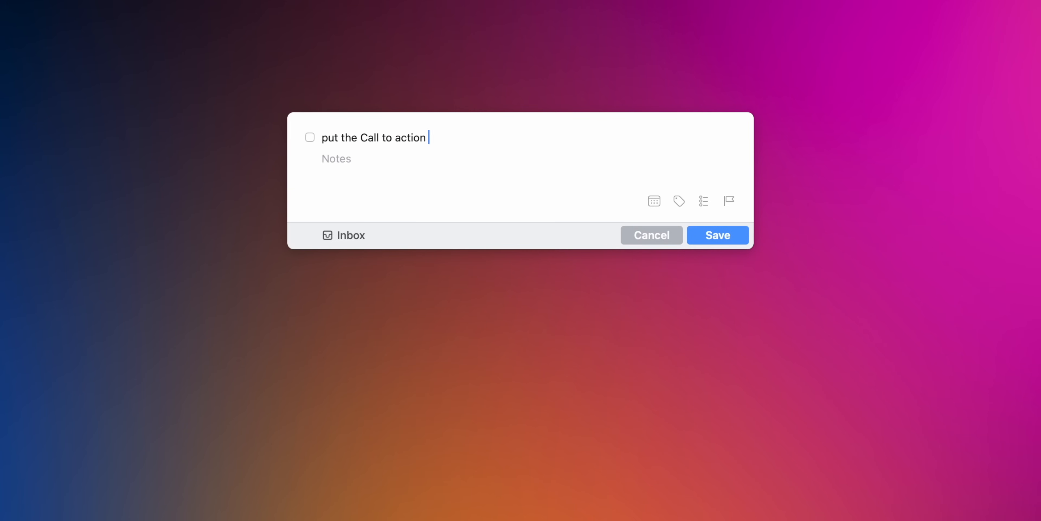
{"action": "type", "text": "on the website"}
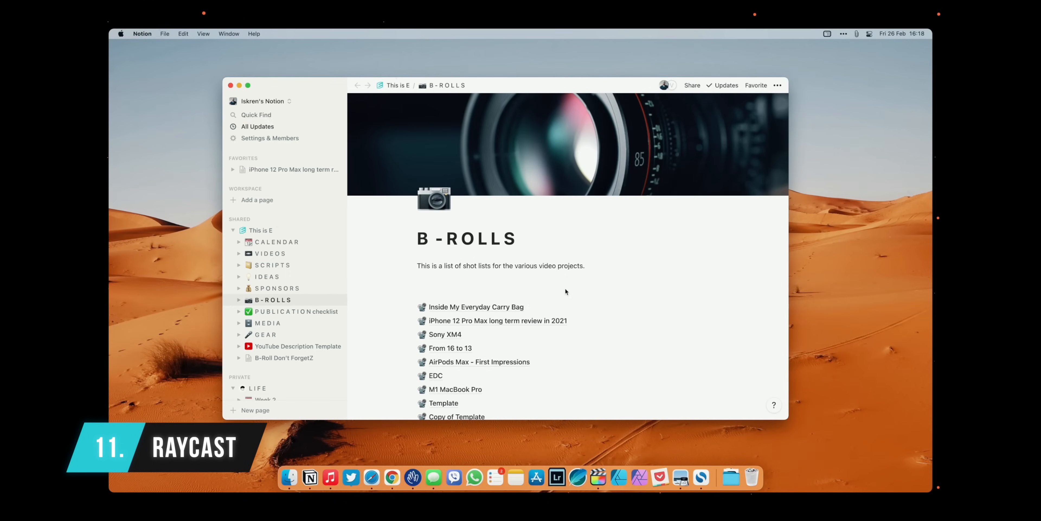
- View the Raycast pricing table on raycast.com in Safari
{"action": "left_click", "coordinate": [352, 477]}
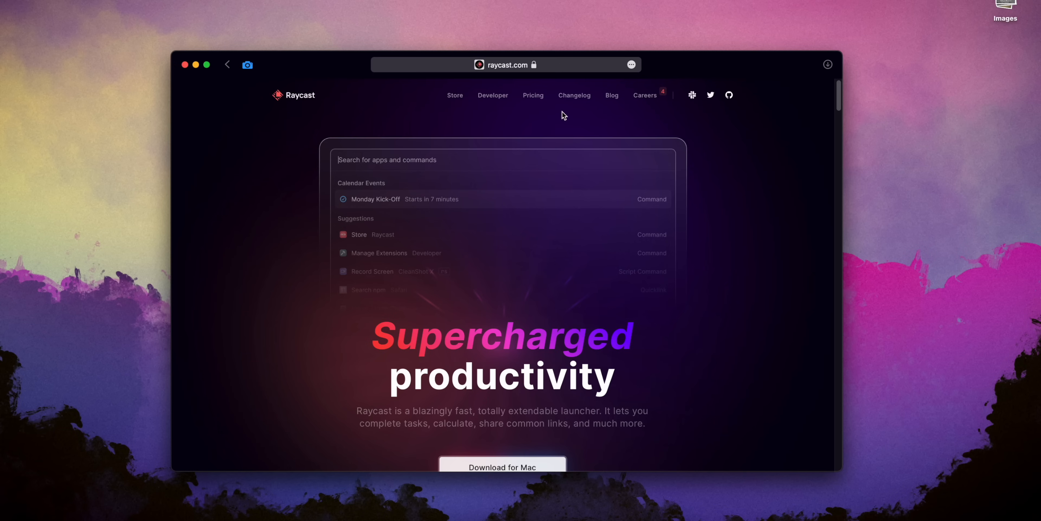
{"action": "left_click", "coordinate": [533, 96]}
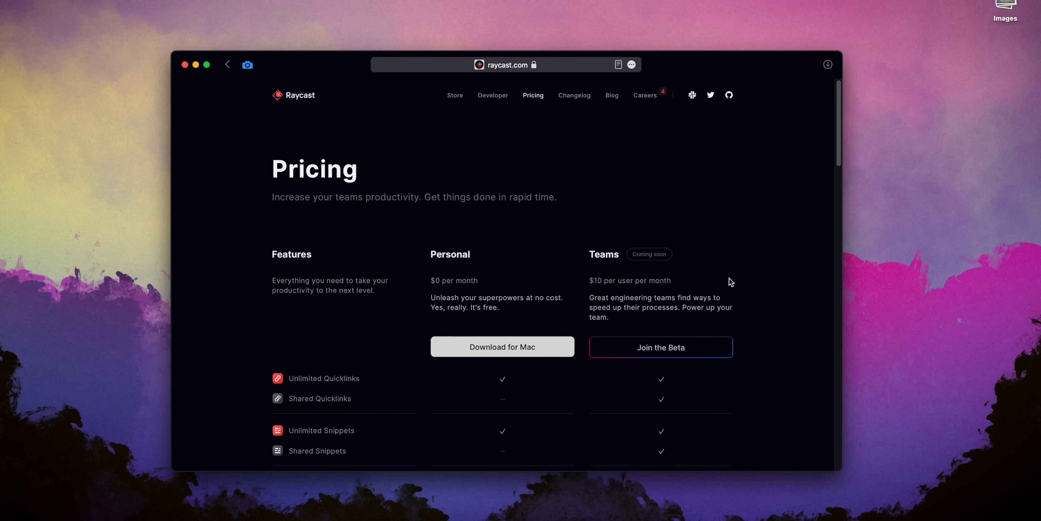
{"action": "scroll", "scroll_direction": "down", "scroll_amount": 3}
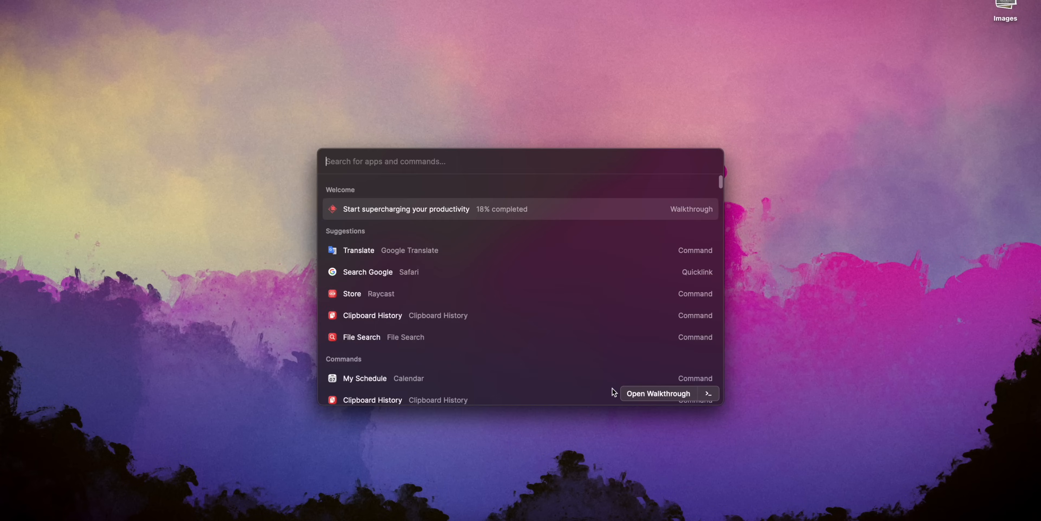
- Run Raycast's Translate and Start Playlist commands from the launcher search
{"action": "type", "text": "transla"}
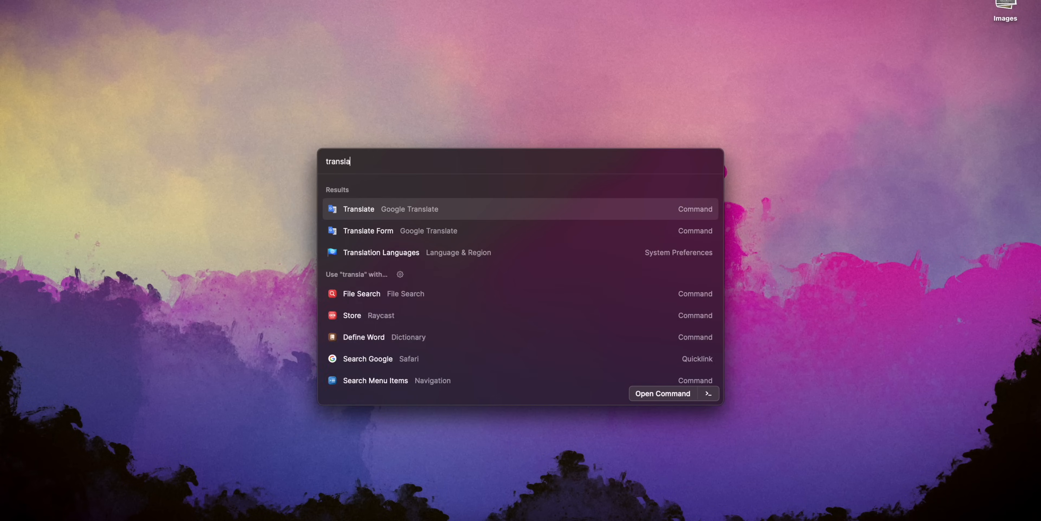
{"action": "left_click", "coordinate": [358, 209]}
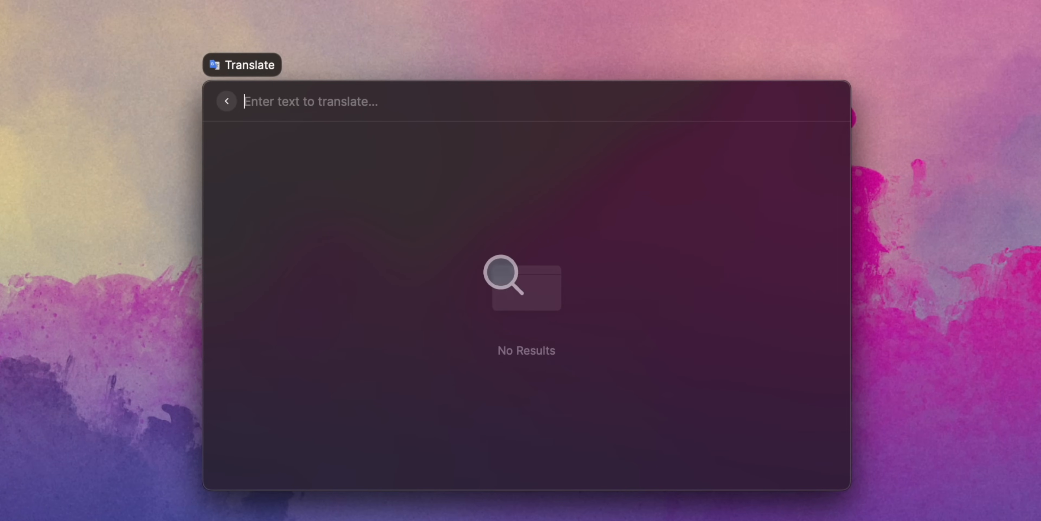
{"action": "type", "text": "subscri"}
{"action": "type", "text": "play"}
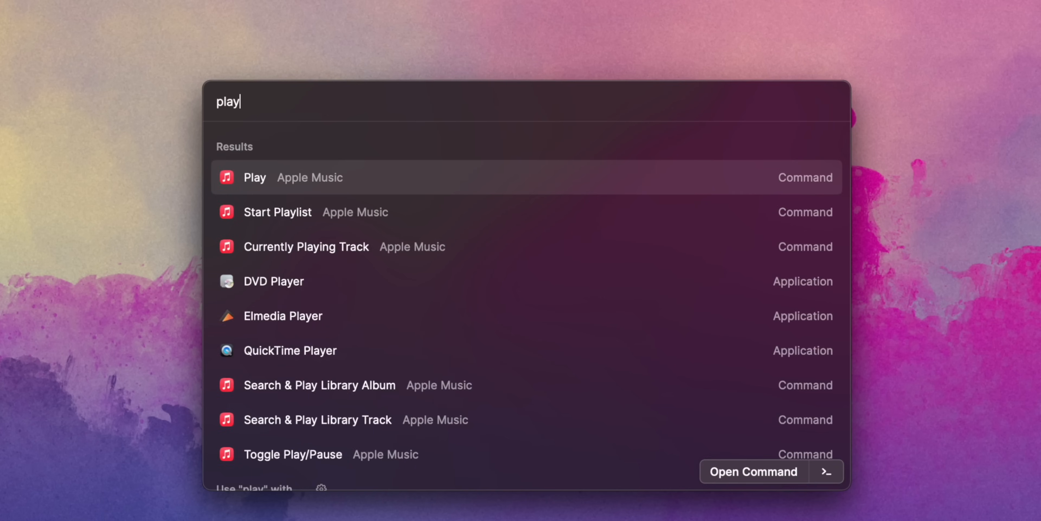
{"action": "type", "text": "list"}
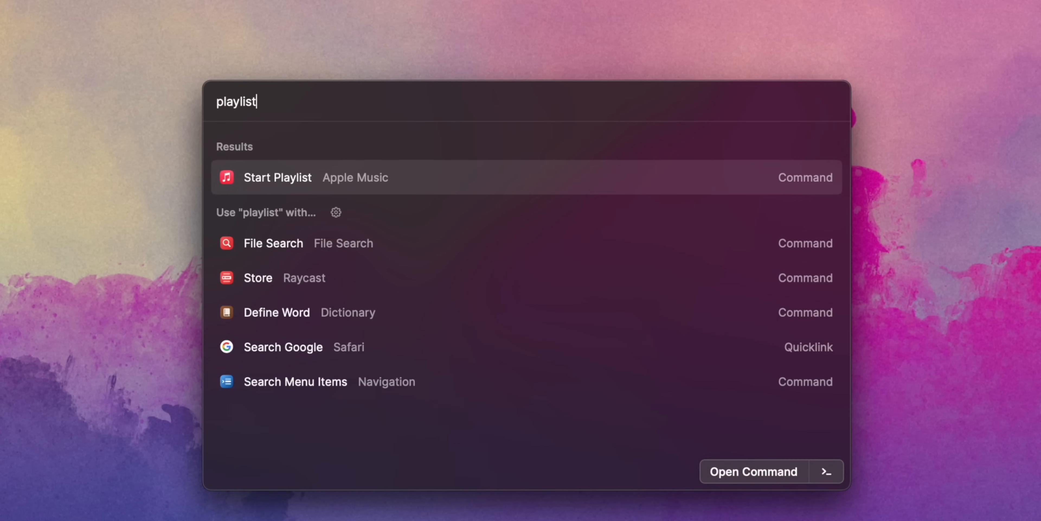
{"action": "left_click", "coordinate": [277, 177]}
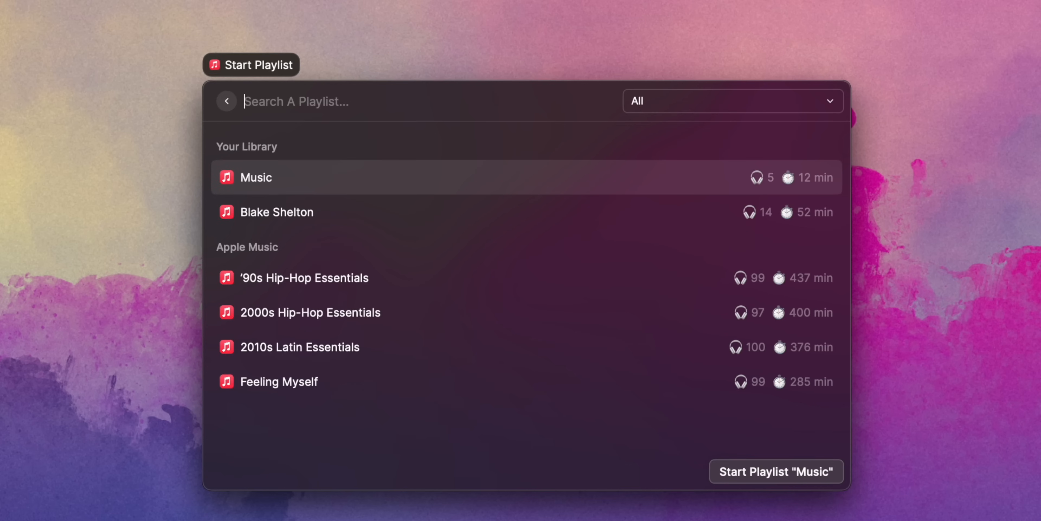
- Browse the extensions Store list on raycast.com
{"action": "left_click", "coordinate": [311, 313]}
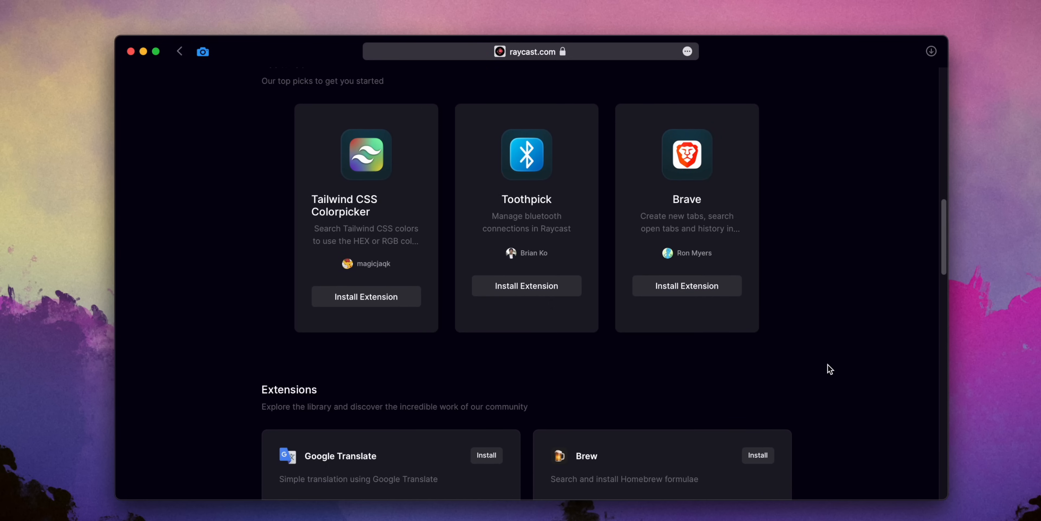
{"action": "scroll", "scroll_direction": "down", "scroll_amount": 3}
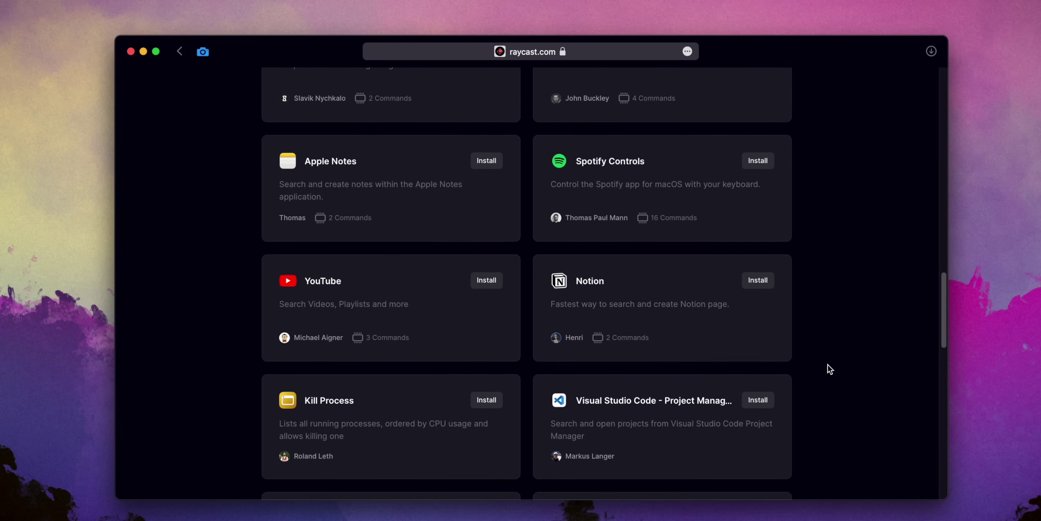
{"action": "scroll", "scroll_direction": "down", "scroll_amount": 3}
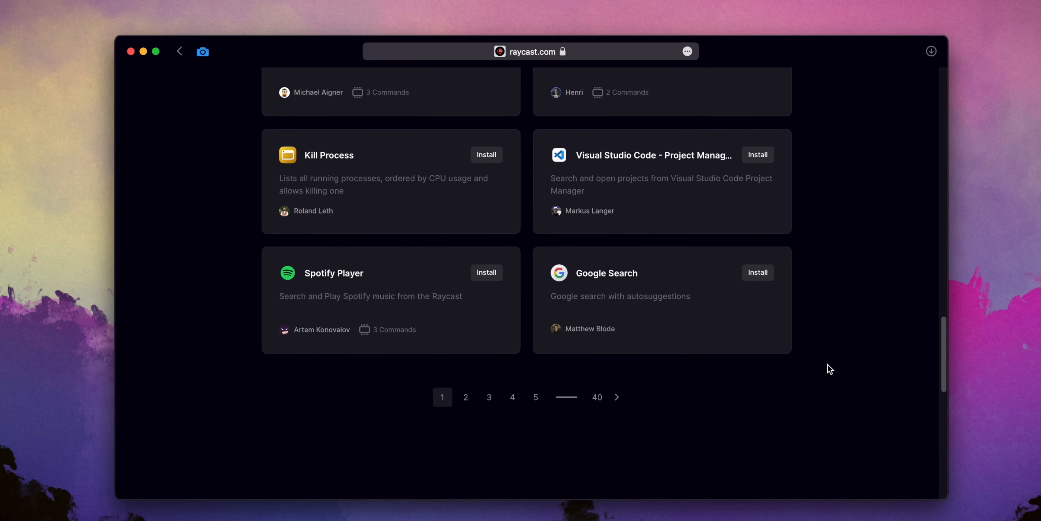
{"action": "mouse_move", "coordinate": [565, 406]}
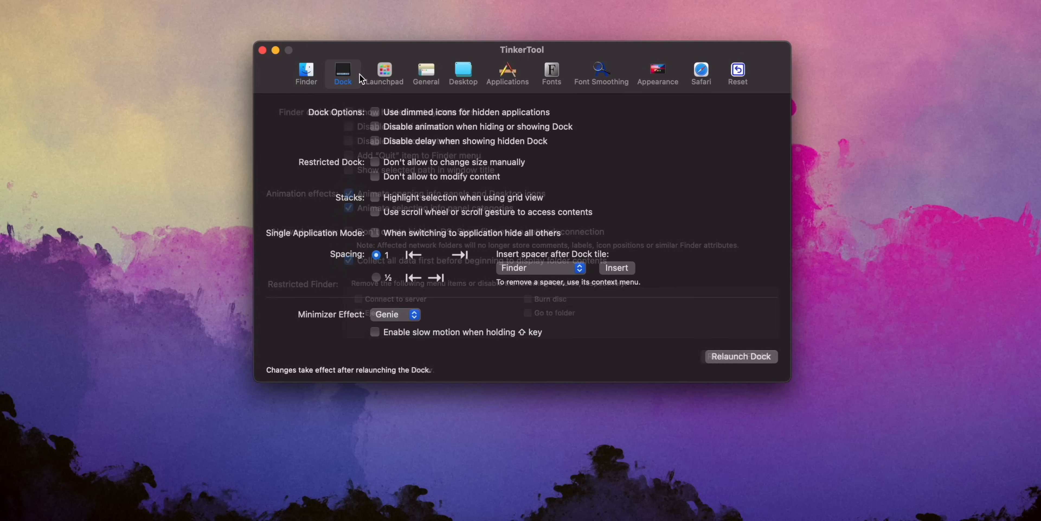
- Browse TinkerTool's General, Applications, Font Smoothing and Appearance panes, then disable the Dock hide animation
{"action": "left_click", "coordinate": [427, 71]}
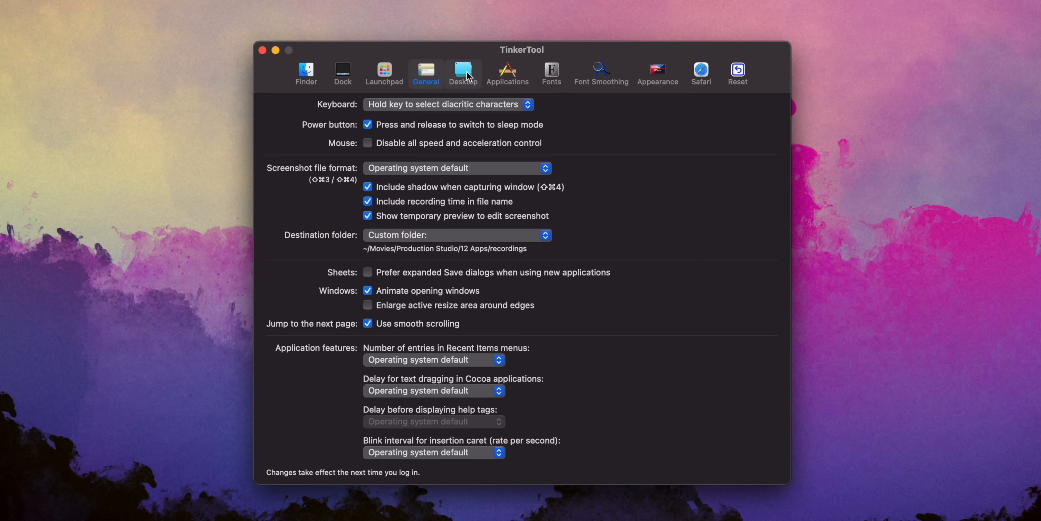
{"action": "left_click", "coordinate": [508, 72]}
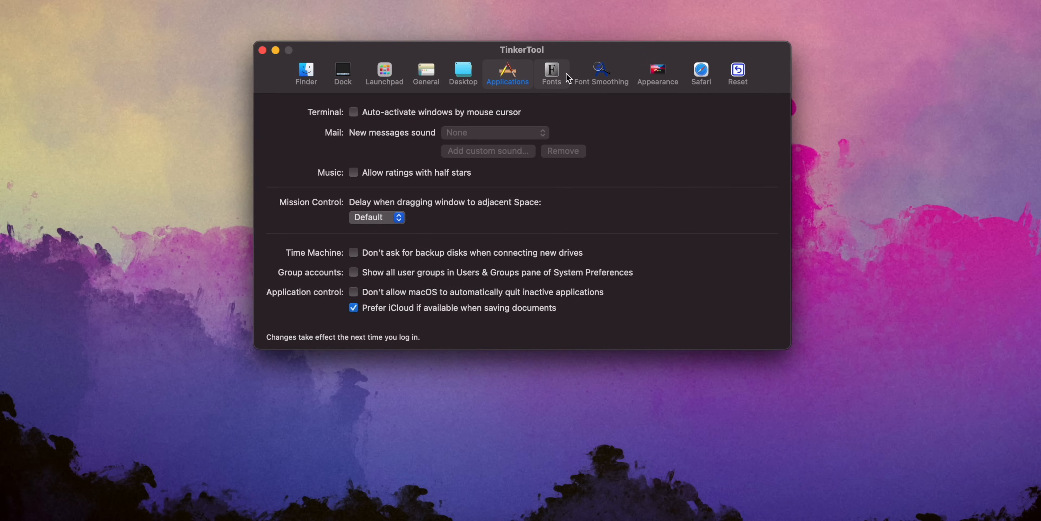
{"action": "left_click", "coordinate": [602, 73]}
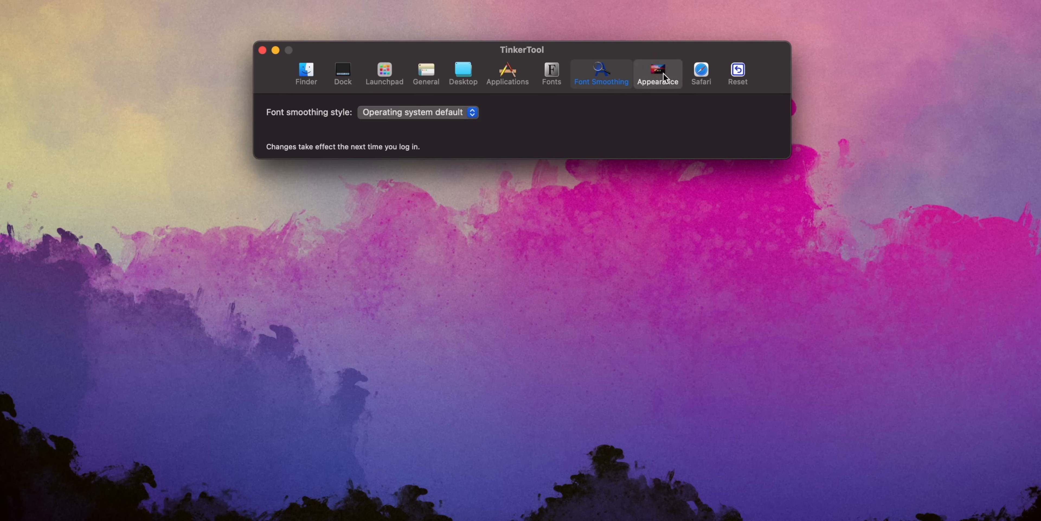
{"action": "left_click", "coordinate": [701, 74]}
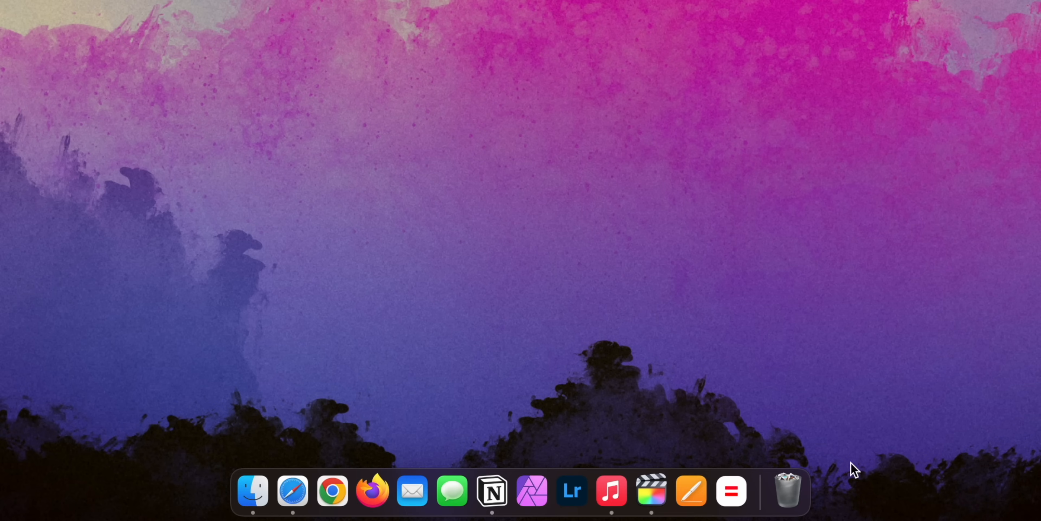
{"action": "mouse_move", "coordinate": [864, 519]}
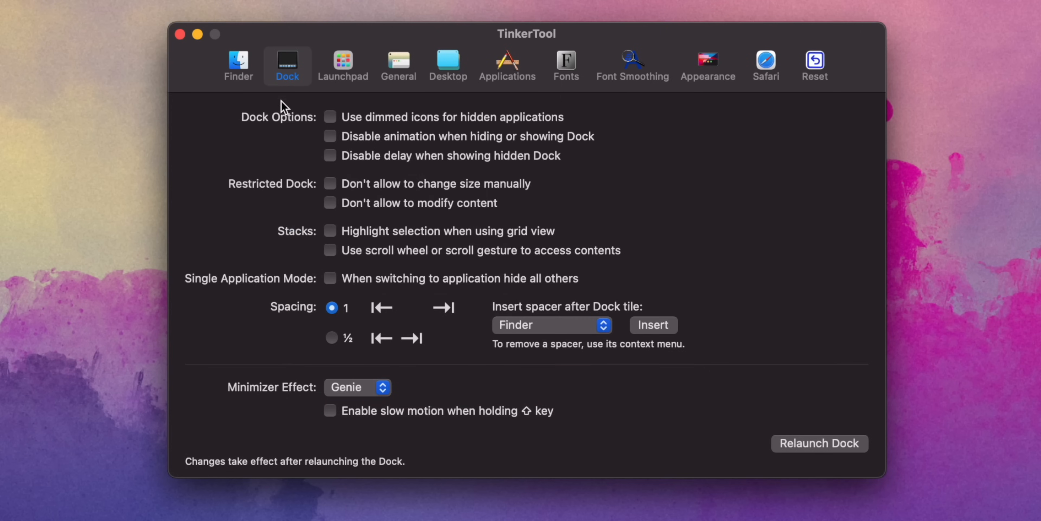
{"action": "left_click", "coordinate": [329, 136]}
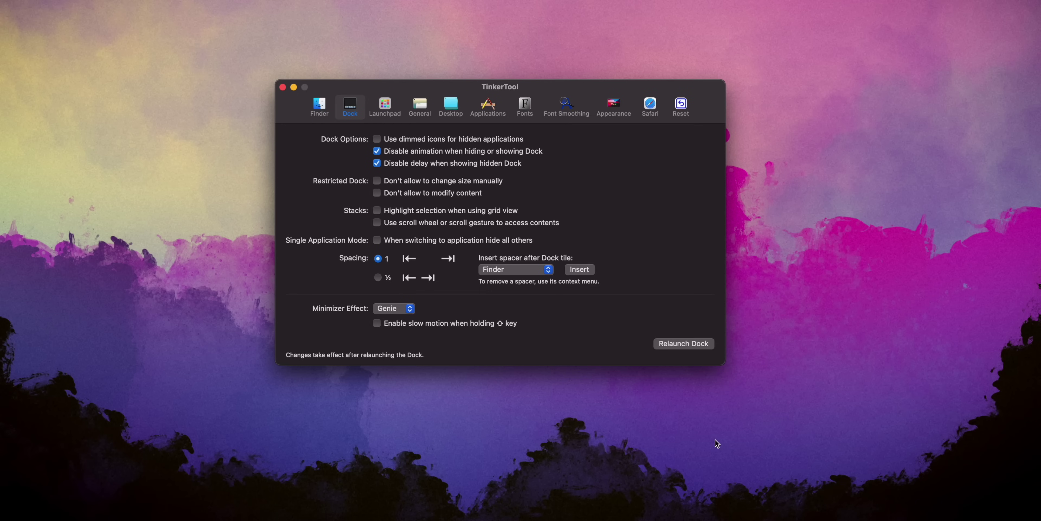
{"action": "mouse_move", "coordinate": [709, 497]}
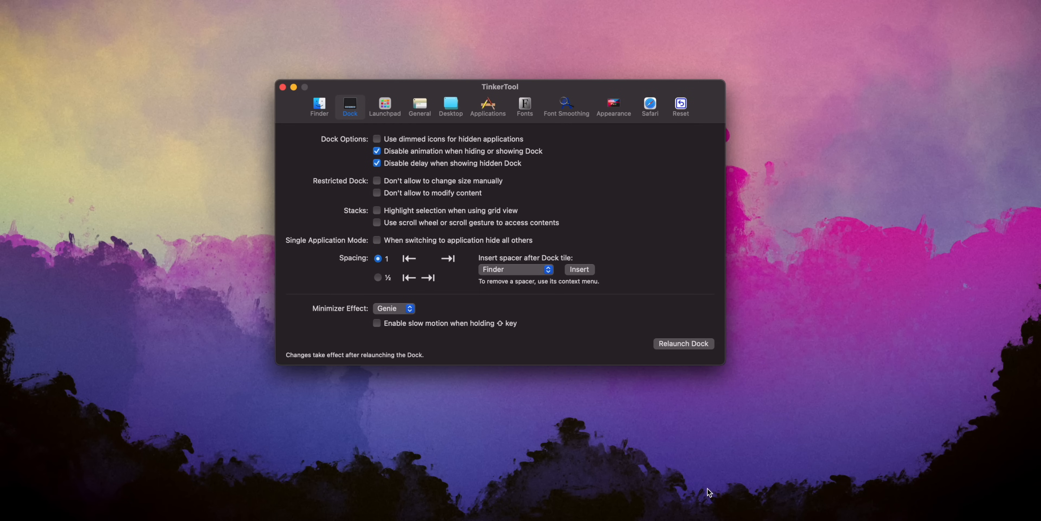